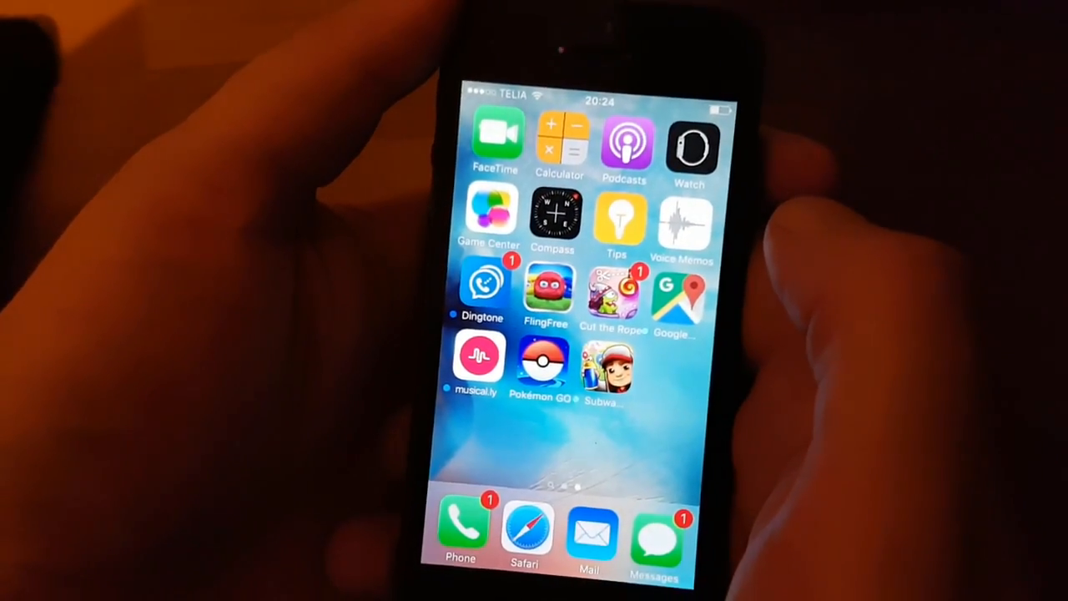
Swipe through the home screen pages toward the Settings app.
{"action": "scroll", "scroll_direction": "left", "scroll_amount": 3}
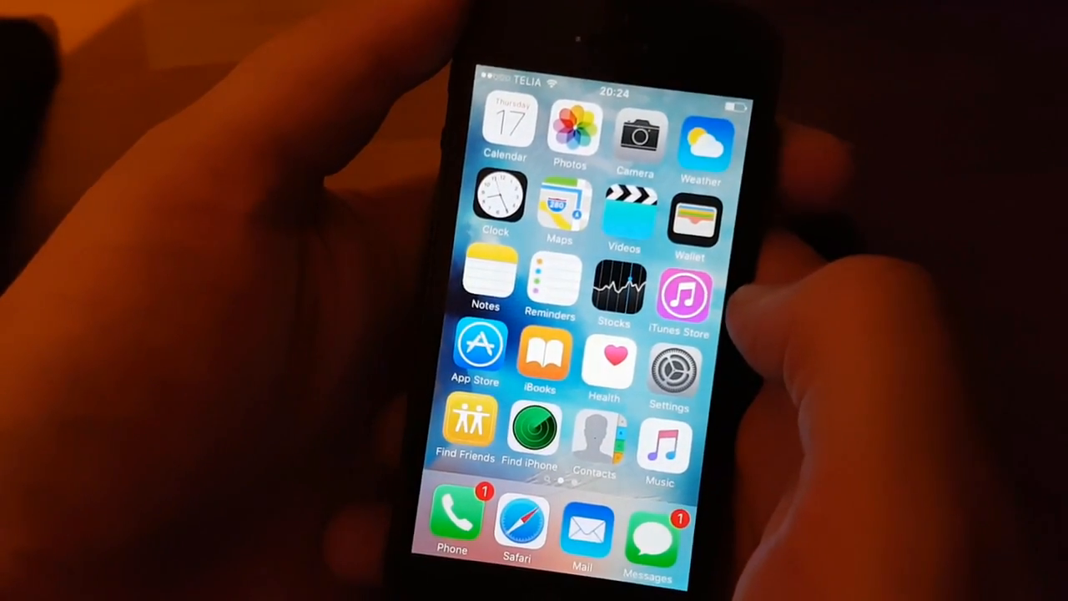
{"action": "scroll", "scroll_direction": "left", "scroll_amount": 3}
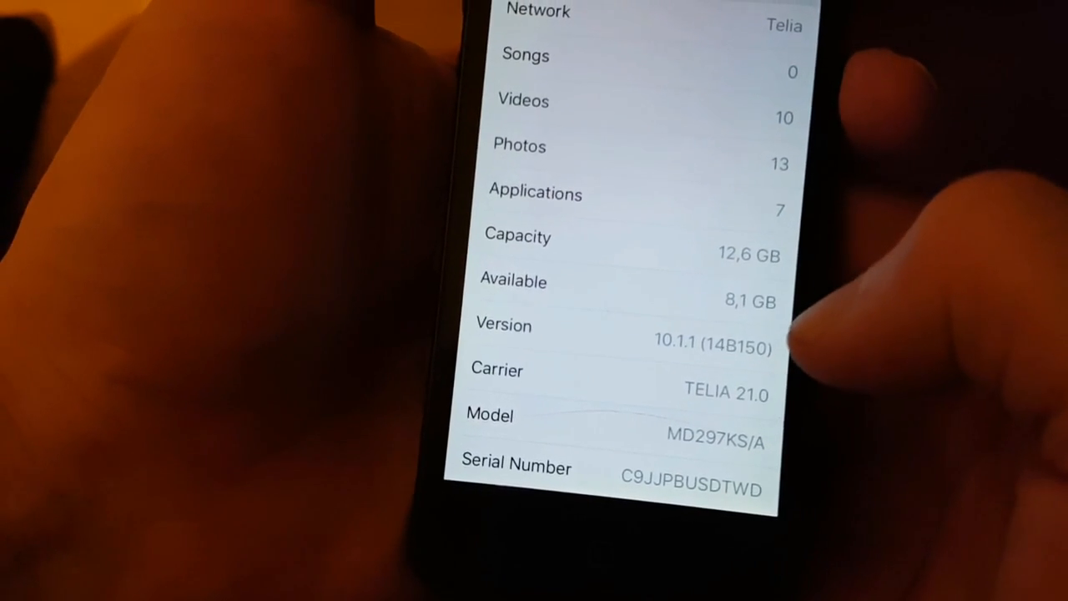
Return home, launch Safari on taig10.mobi and read the 'How this works' section.
{"action": "left_click", "coordinate": [601, 86]}
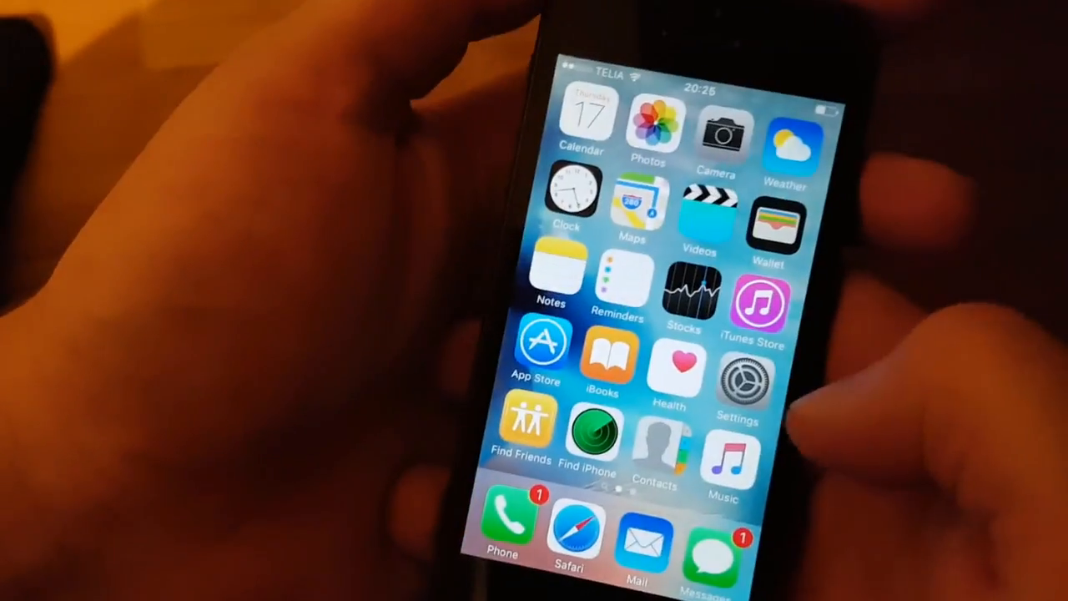
{"action": "left_click", "coordinate": [574, 535]}
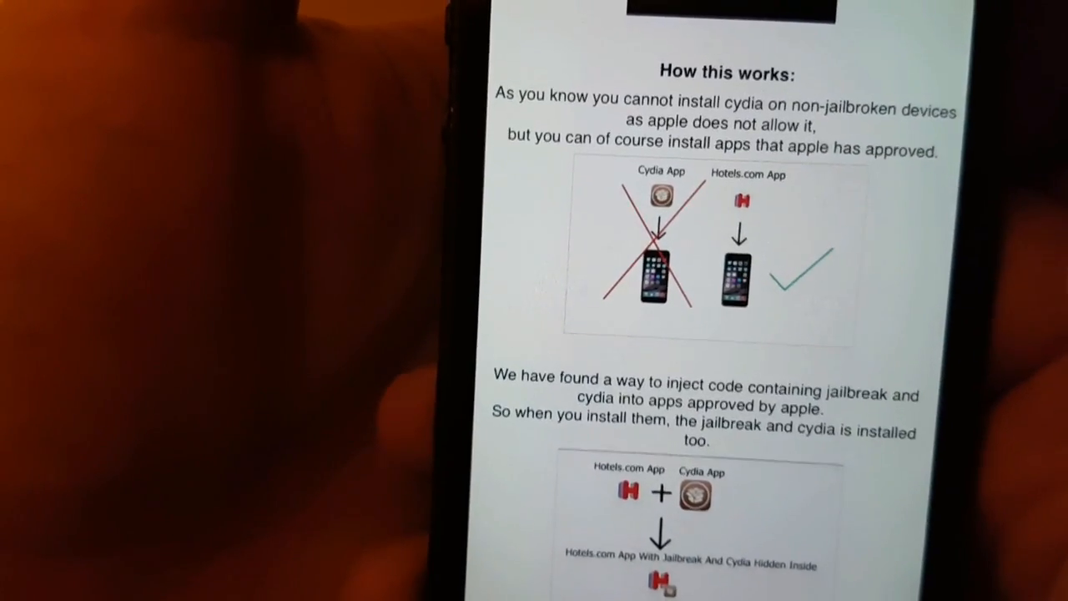
{"action": "scroll", "scroll_direction": "down", "scroll_amount": 3}
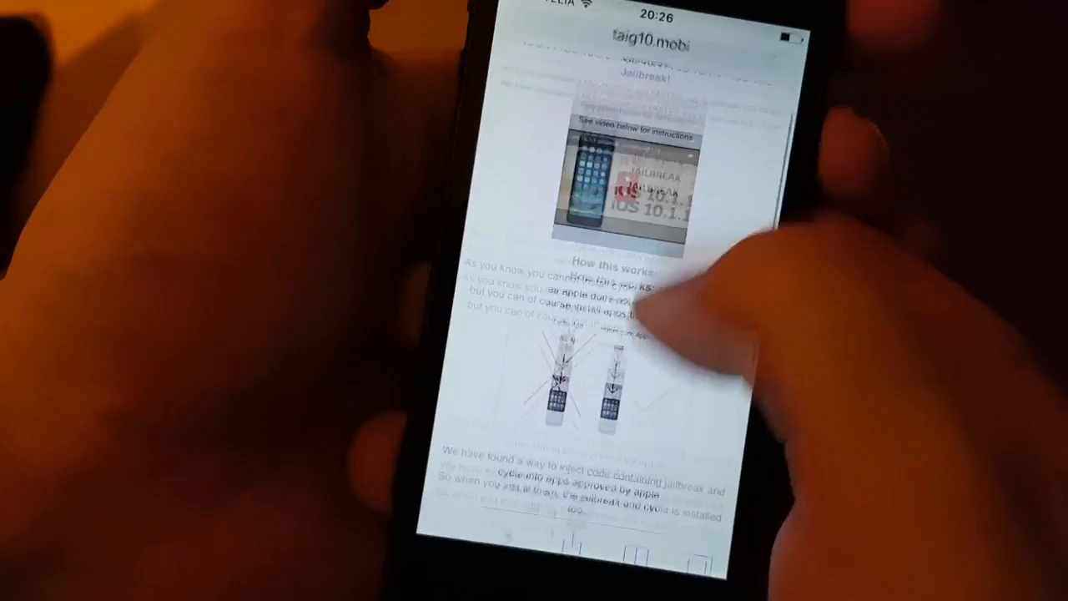
Scroll the taig10.mobi page down to the download link that triggers the App Store prompt.
{"action": "scroll", "scroll_direction": "down", "scroll_amount": 3}
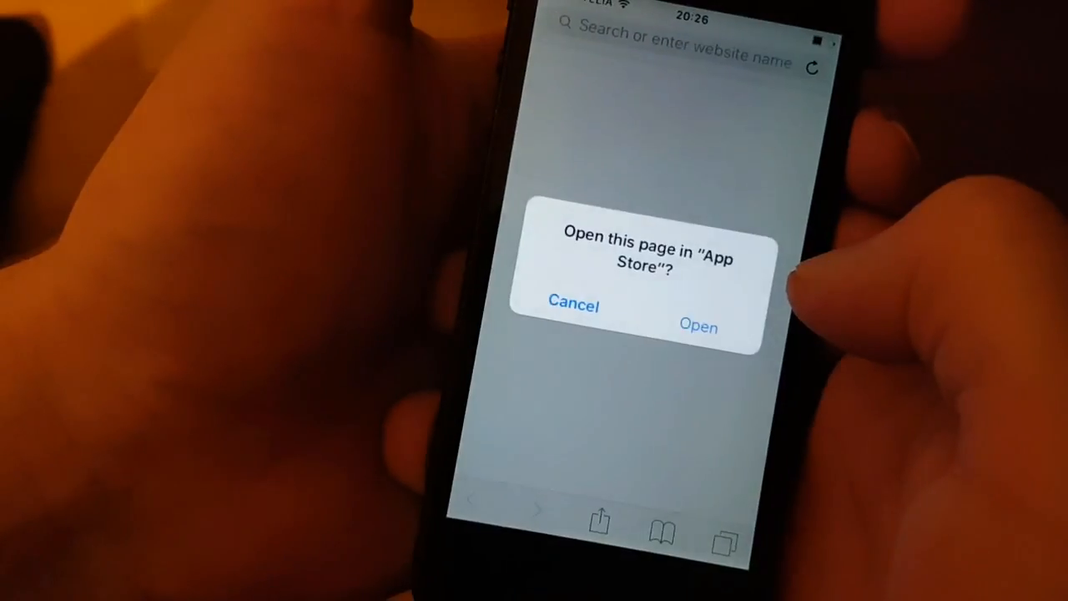
Confirm both 'Open this page in App Store' prompts to follow the aptrk.com redirect.
{"action": "left_click", "coordinate": [698, 326]}
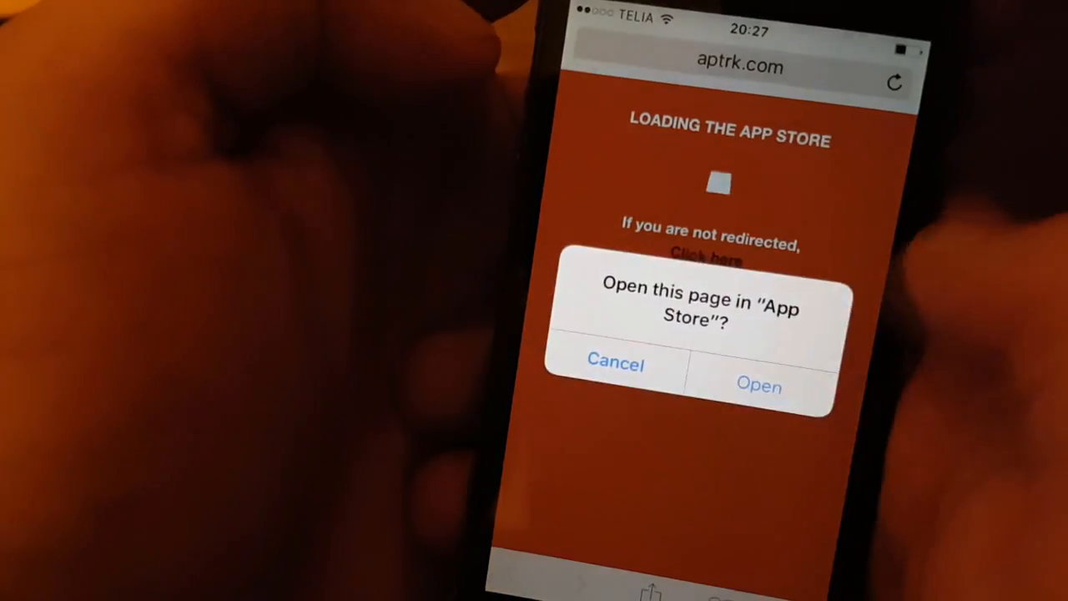
{"action": "left_click", "coordinate": [758, 384]}
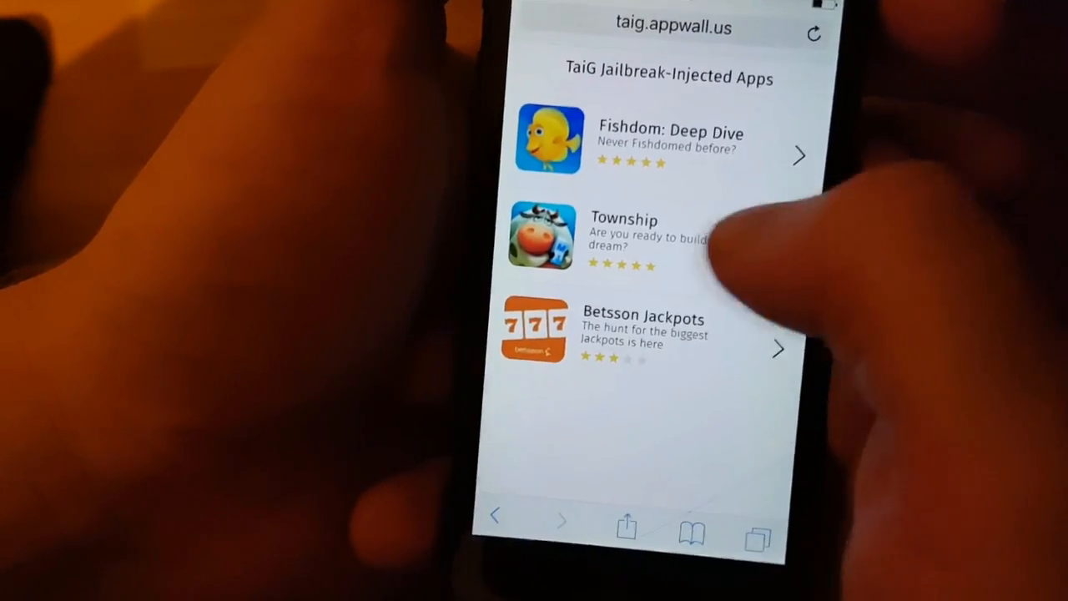
Install the injected Township app from its App Store page and launch it once OPEN appears.
{"action": "left_click", "coordinate": [642, 237]}
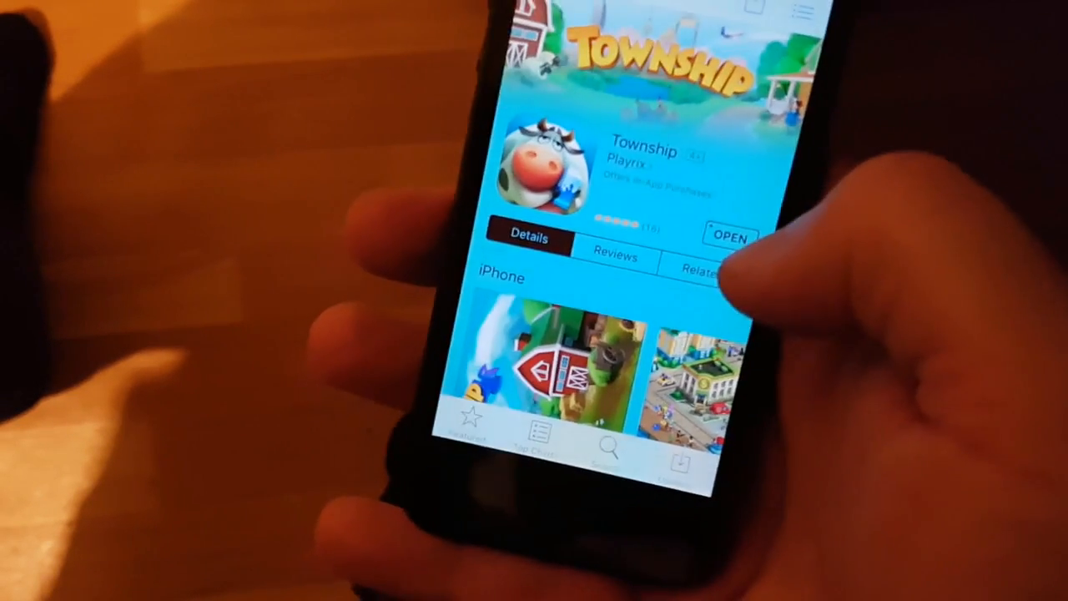
{"action": "left_click", "coordinate": [730, 234]}
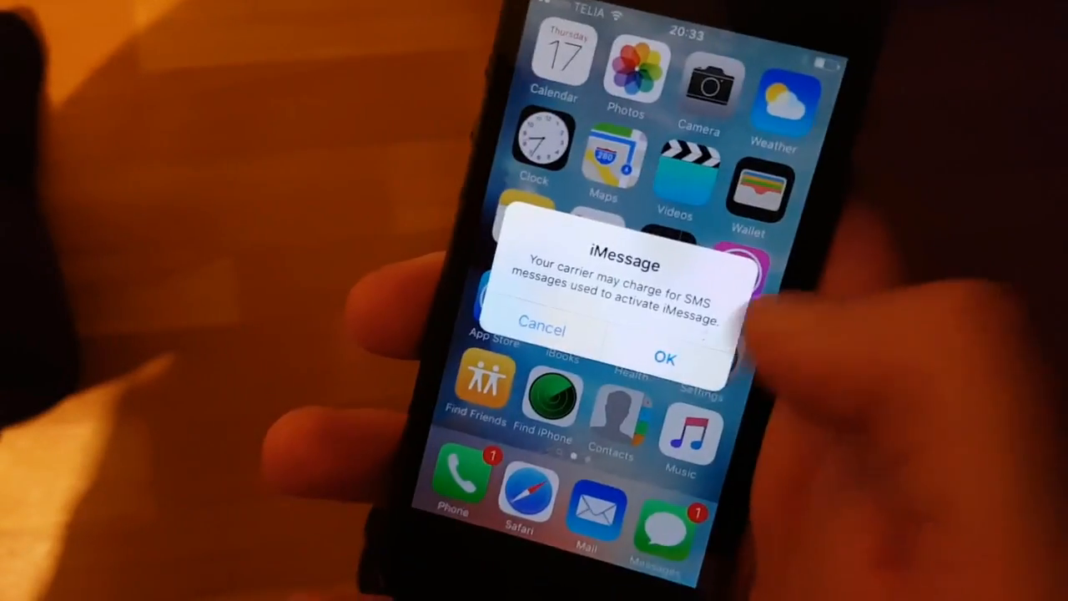
Dismiss the iMessage SMS carrier charge warning with OK.
{"action": "left_click", "coordinate": [665, 354]}
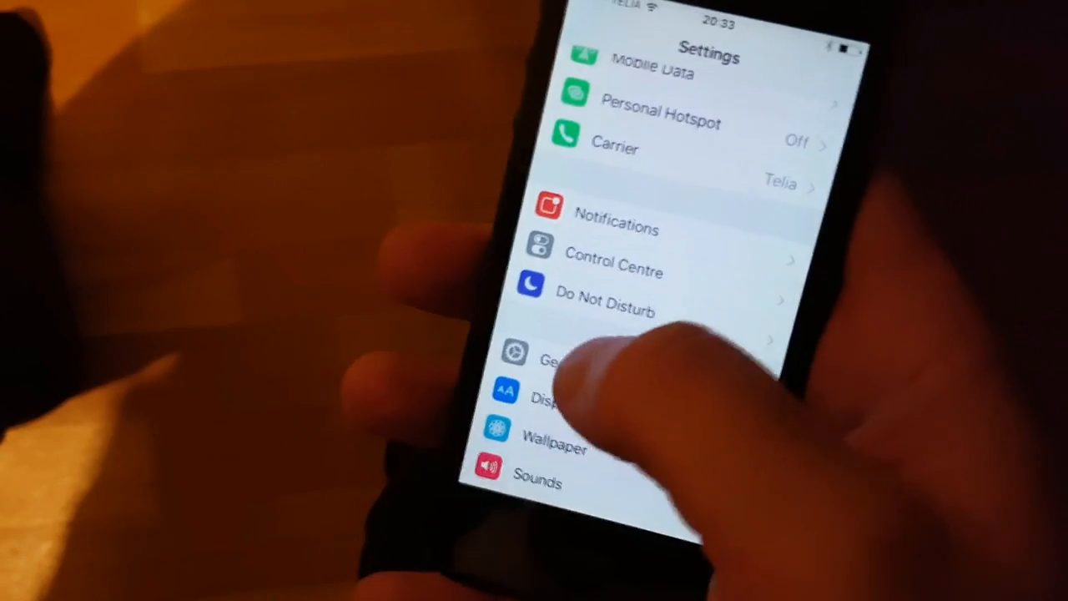
Check the General settings, then back out toward home to launch Cydia.
{"action": "left_click", "coordinate": [551, 359]}
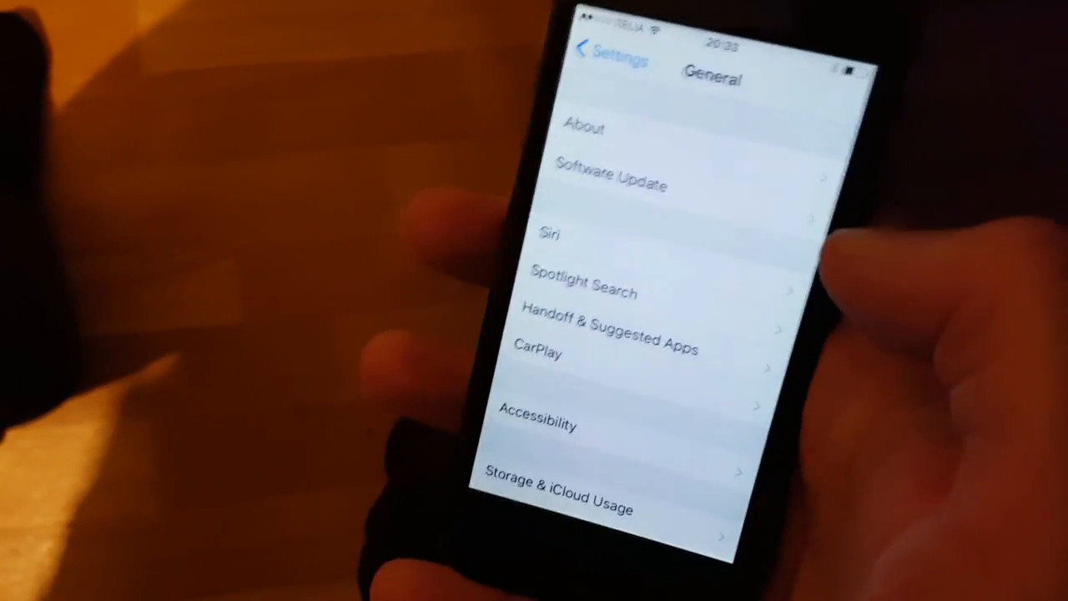
{"action": "left_click", "coordinate": [584, 127]}
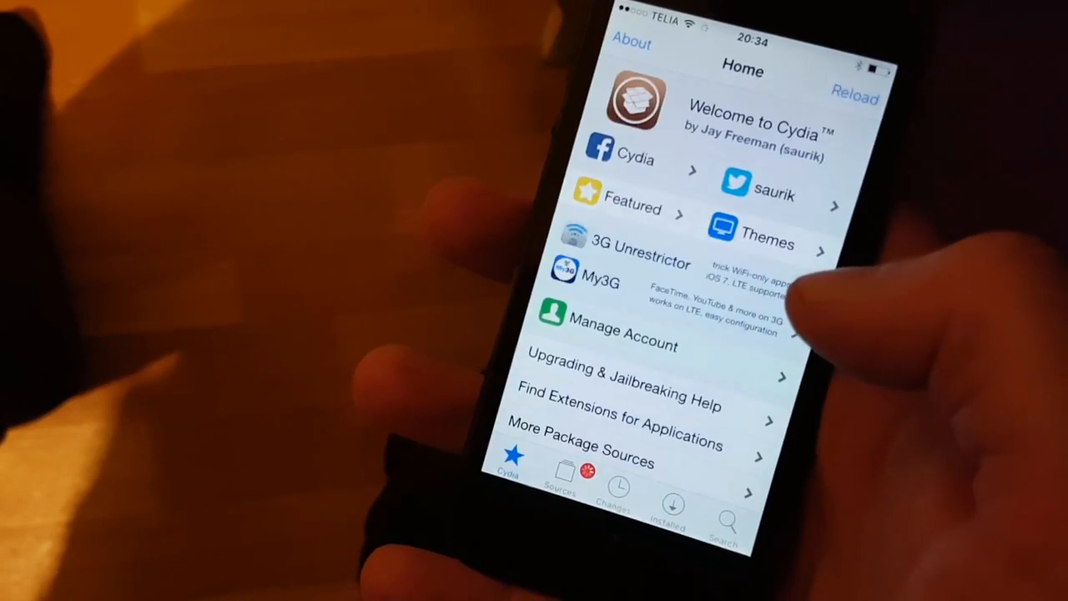
Scroll the Cydia home page and switch to Changes so the sources reload their data.
{"action": "scroll", "scroll_direction": "down", "scroll_amount": 3}
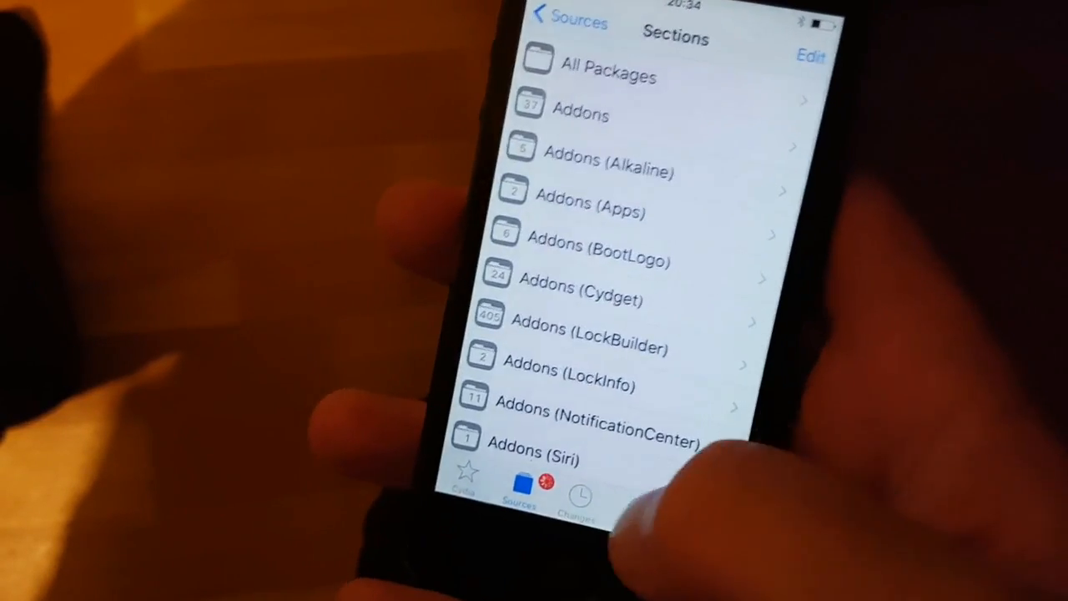
{"action": "left_click", "coordinate": [578, 497]}
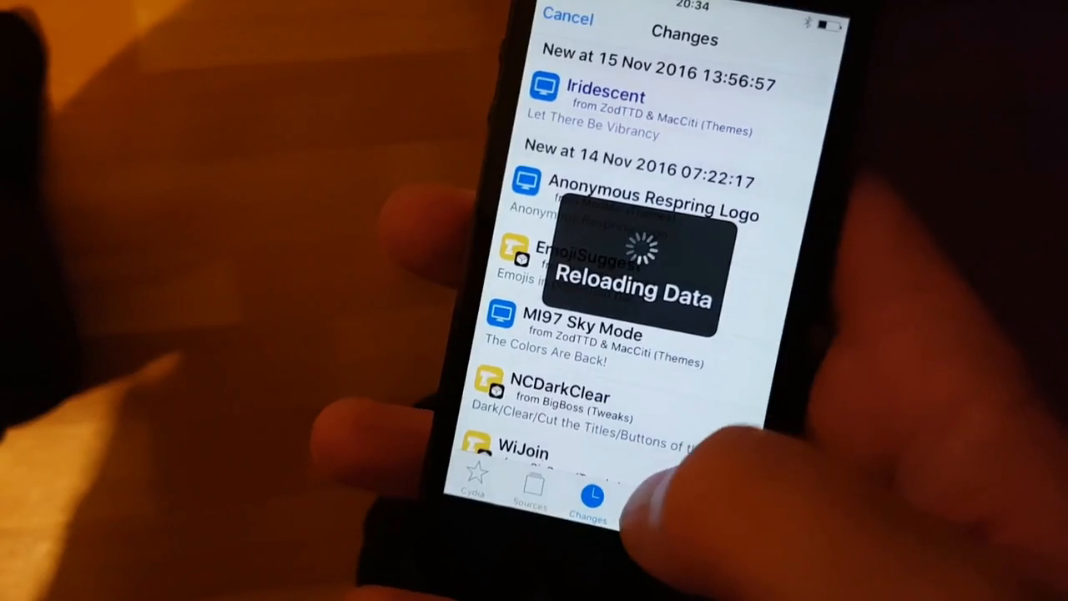